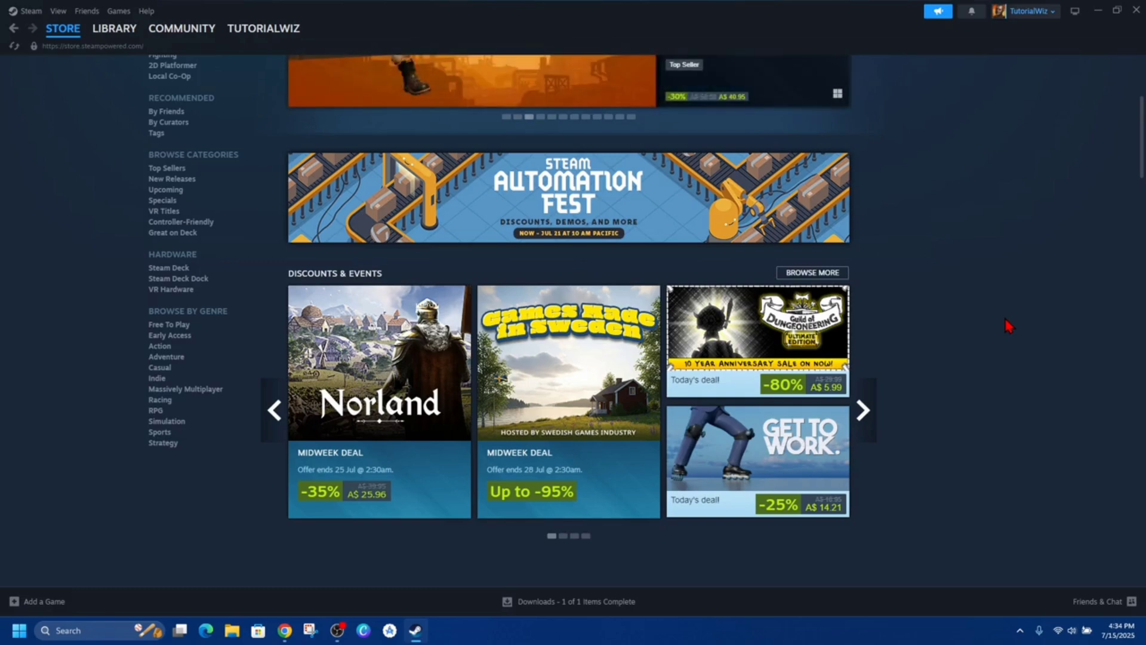
mouse_move(1004, 333)
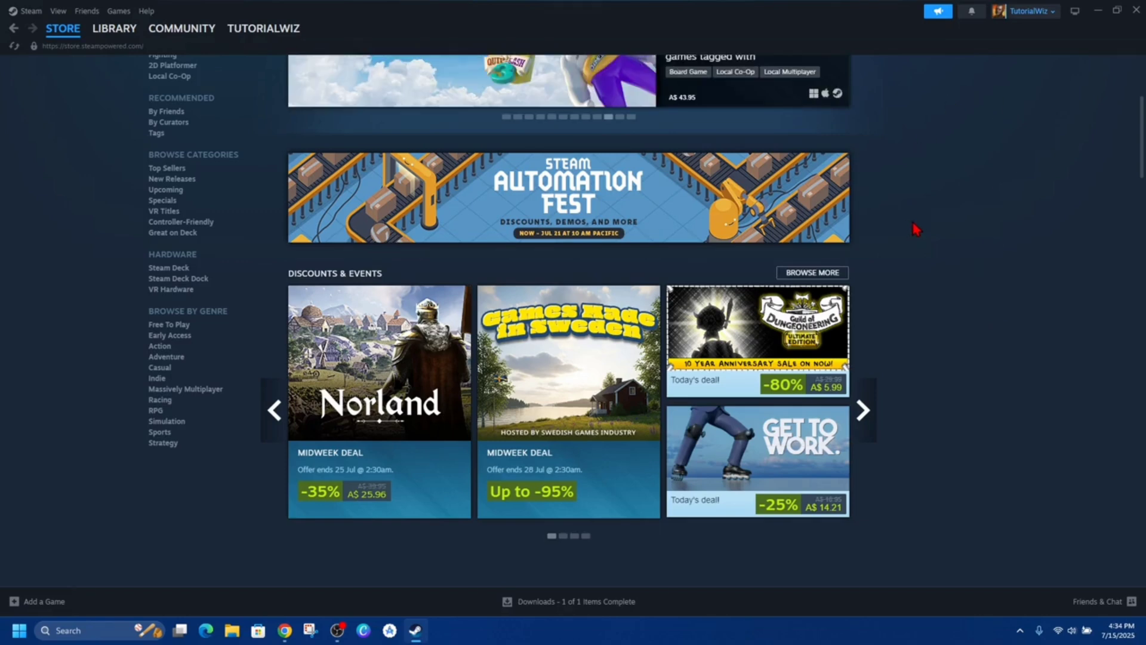
From the Library, open RISK: Global Domination's Back up game files dialog
left_click(114, 28)
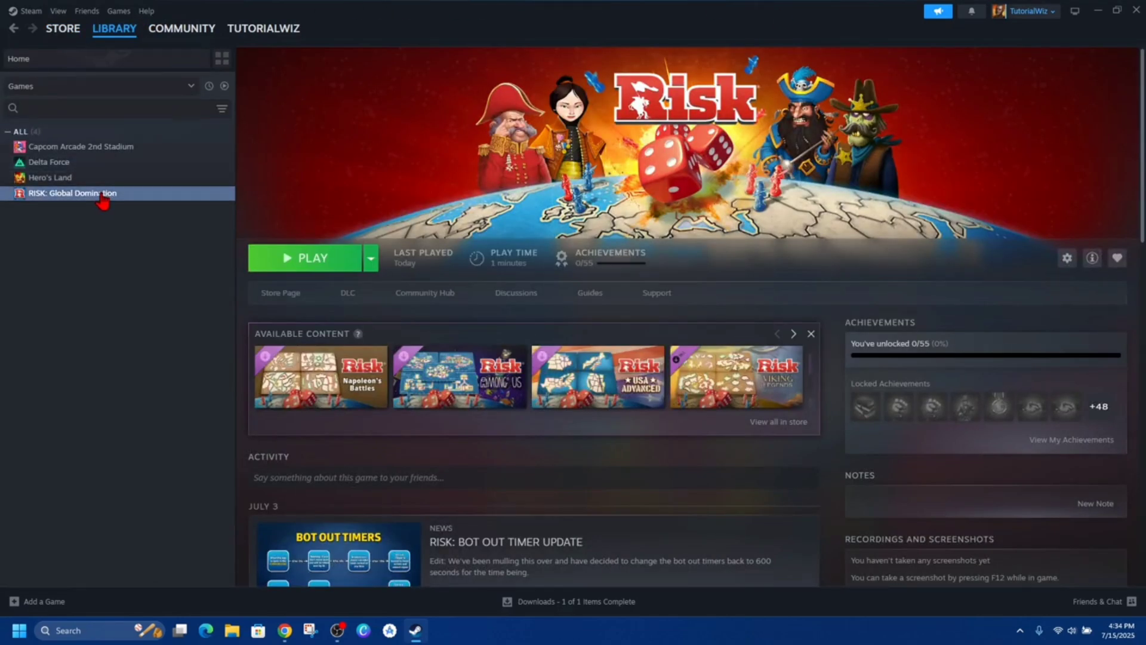
right_click(71, 192)
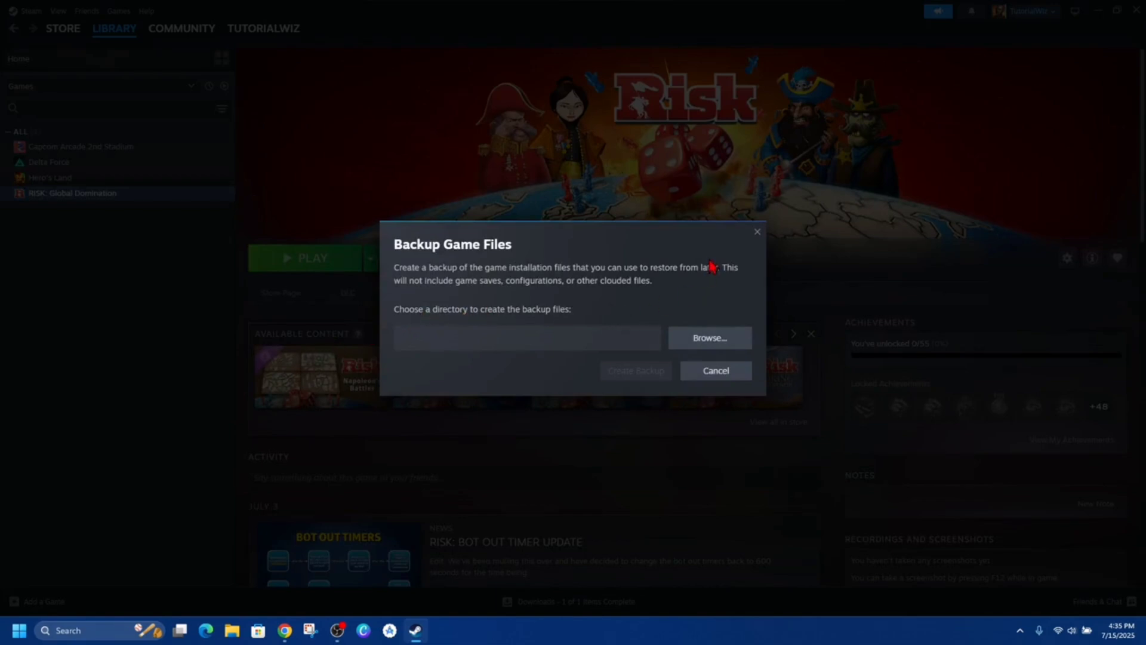
Browse to the Documents folder and select it as the backup directory
left_click(708, 337)
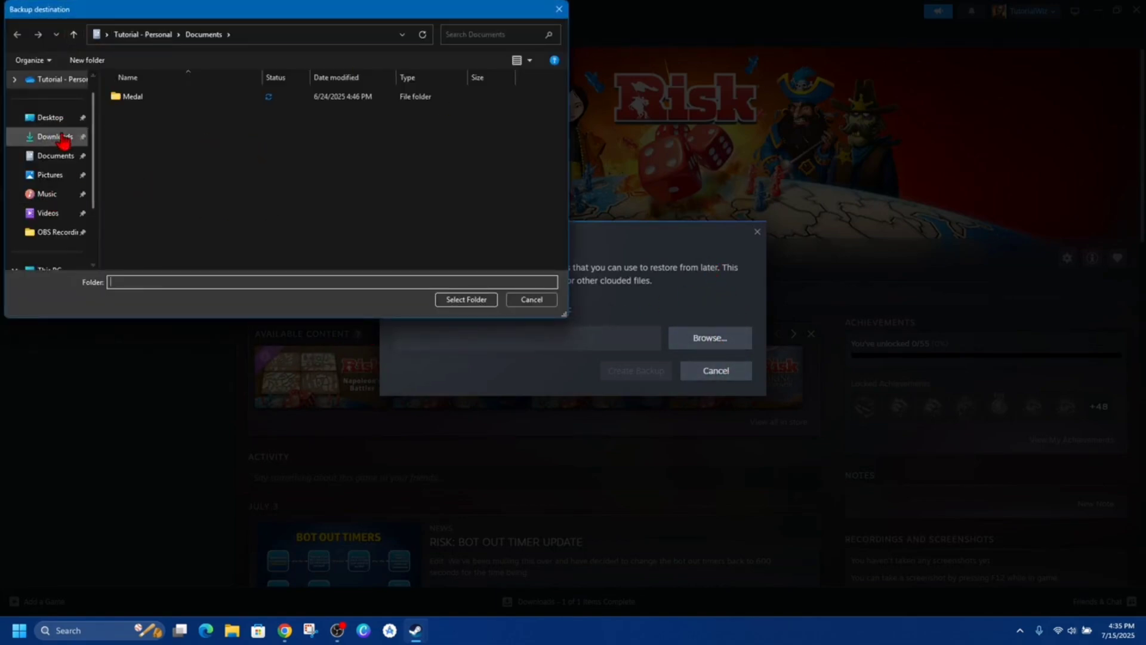
left_click(55, 155)
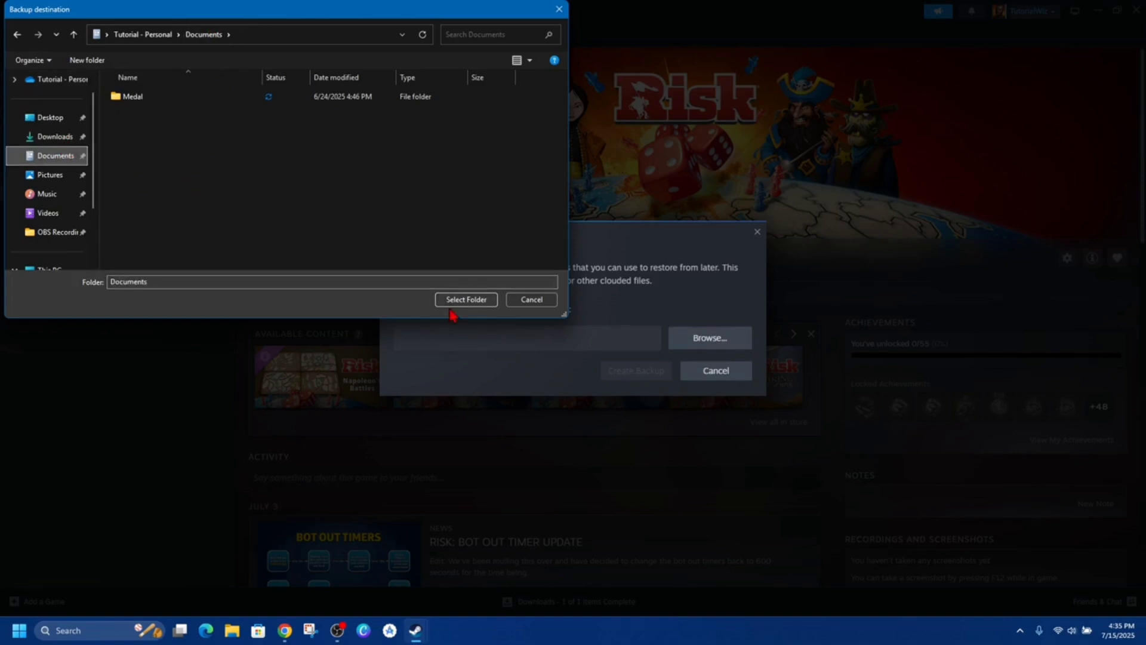
left_click(466, 299)
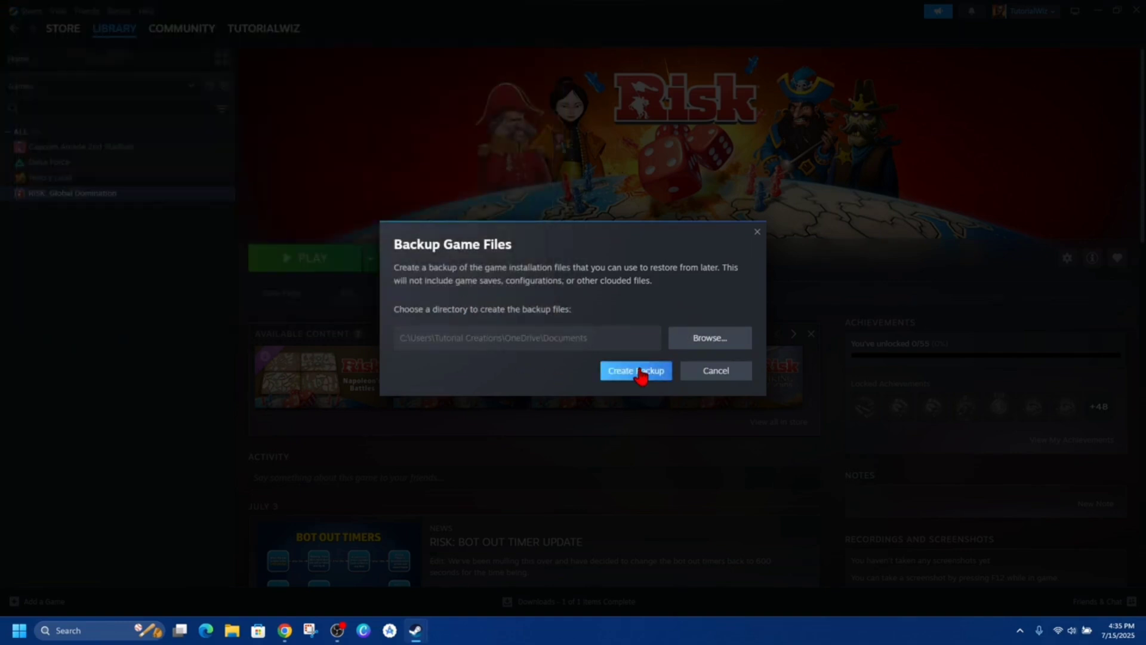
Create the backup of RISK: Global Domination's game files in Documents
left_click(635, 371)
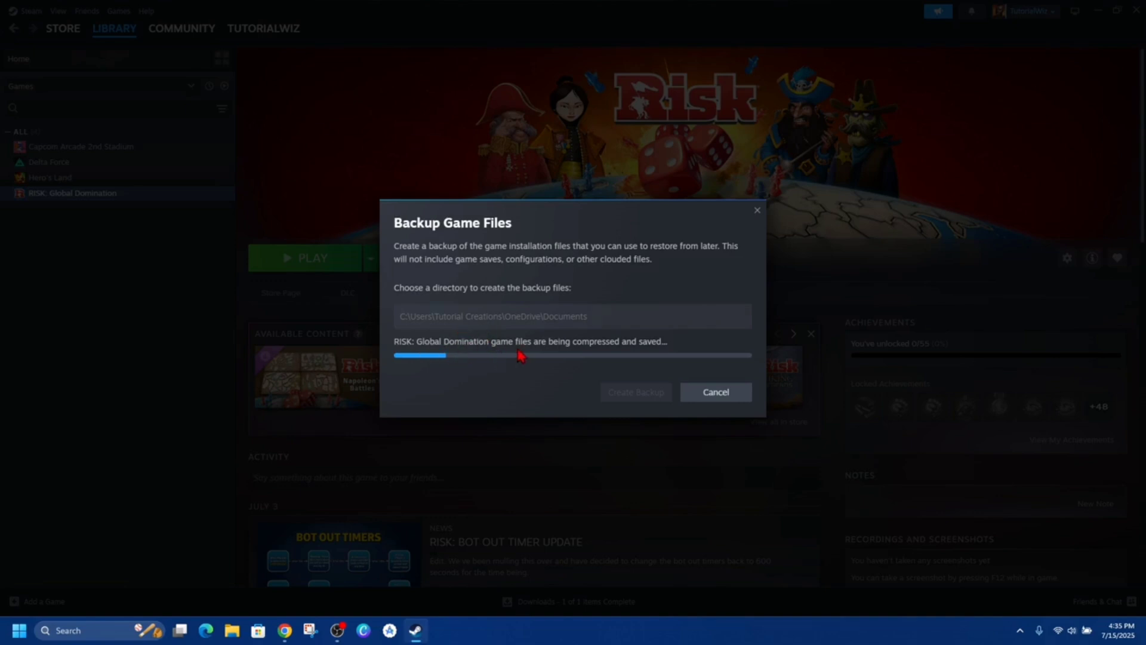
mouse_move(641, 324)
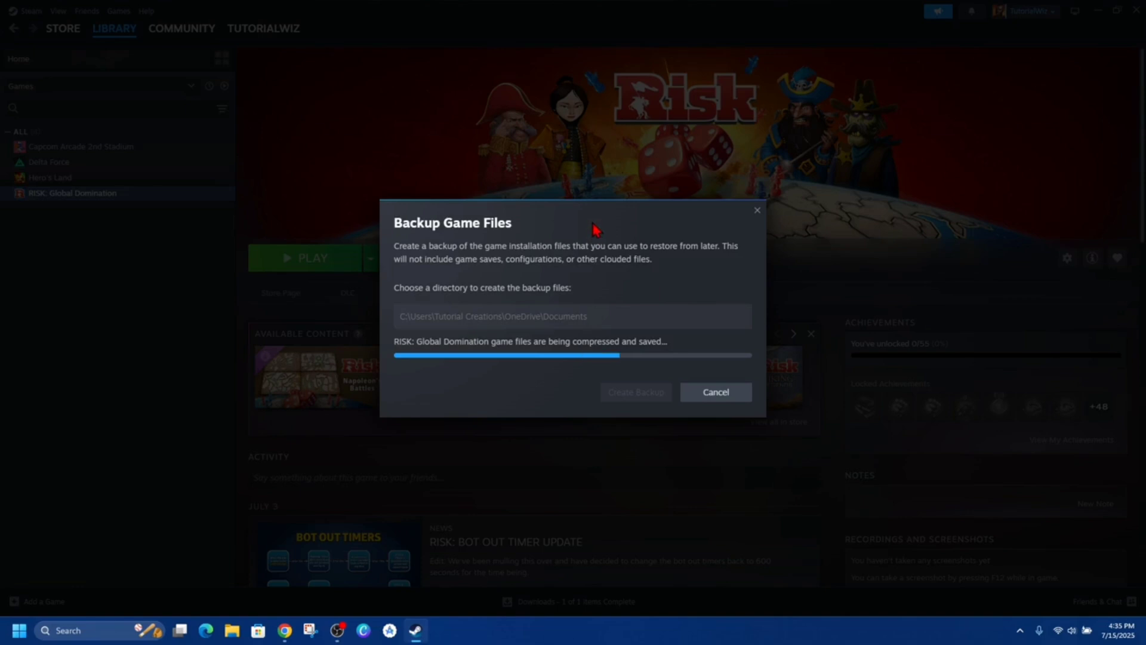
mouse_move(540, 225)
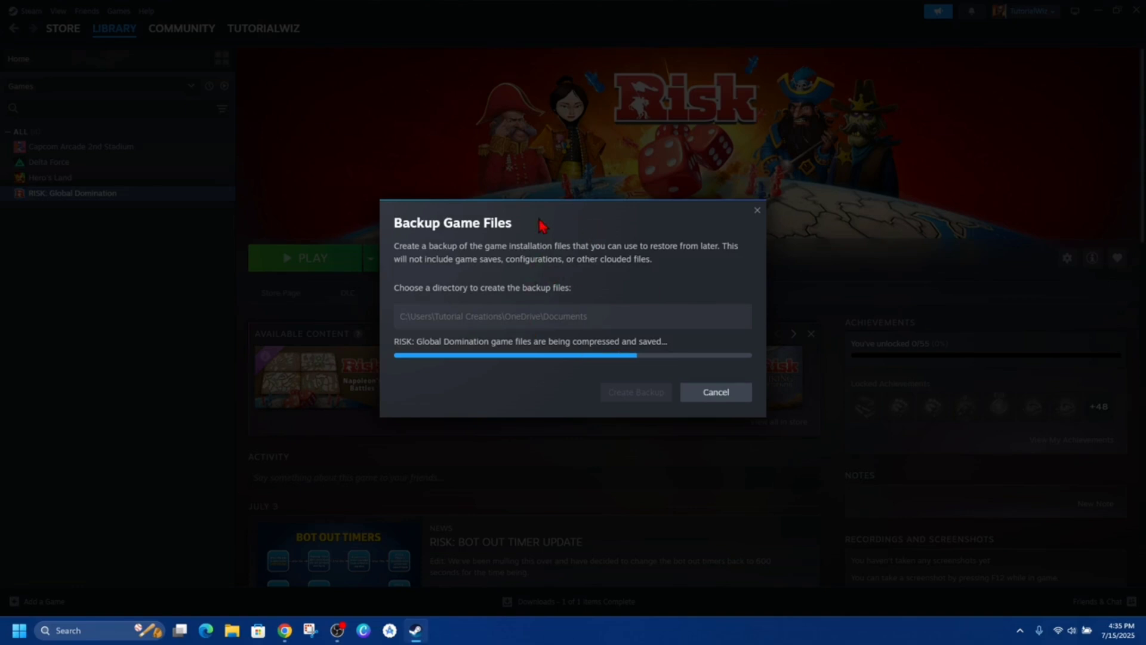
mouse_move(626, 269)
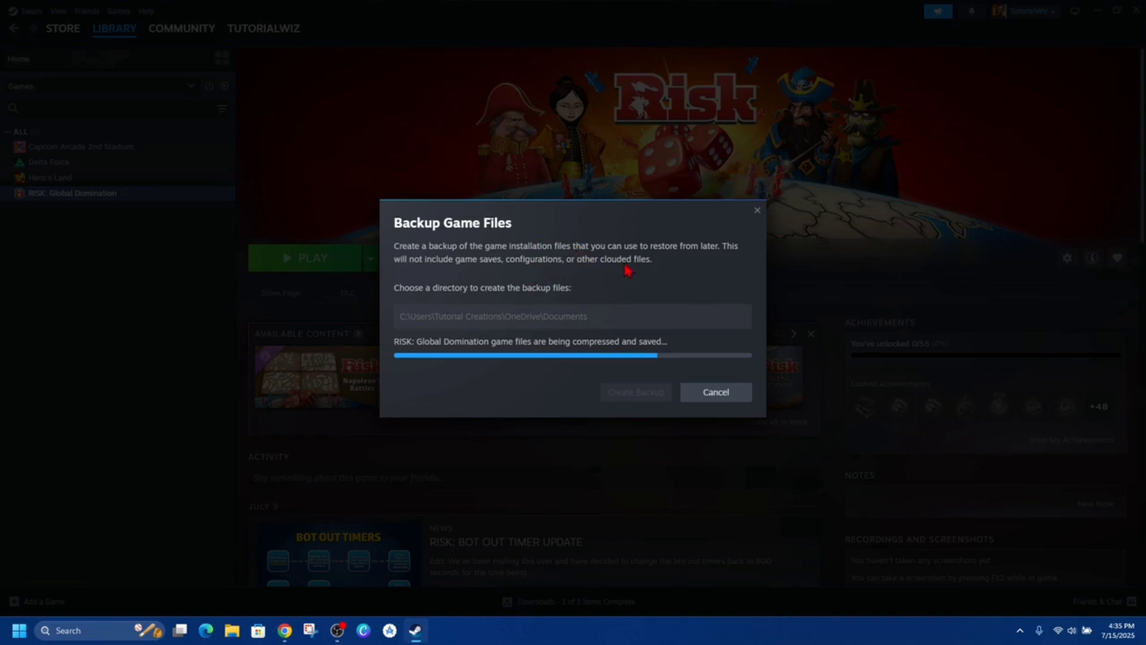
Open the Steam menu in the top-left menu bar
left_click(62, 28)
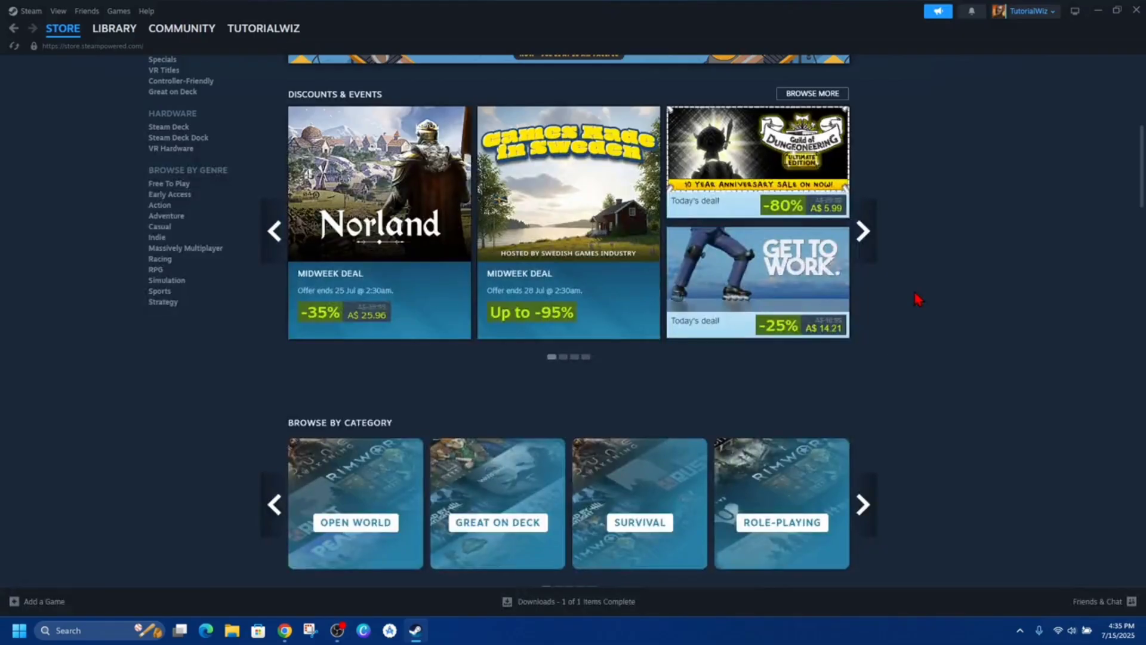
mouse_move(467, 82)
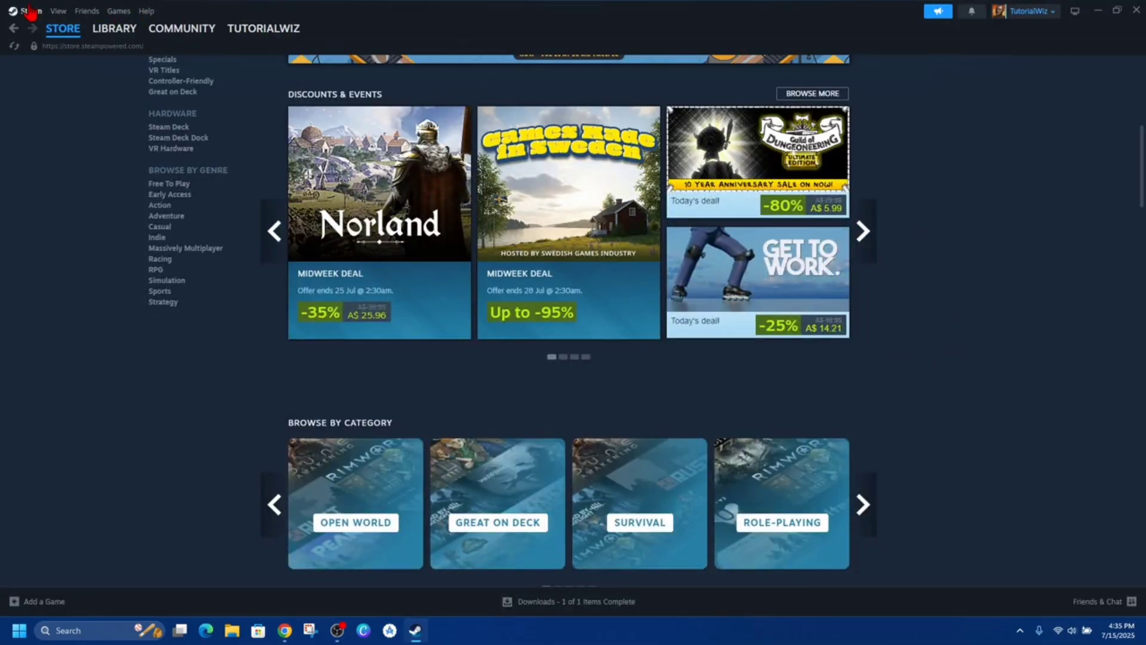
left_click(30, 10)
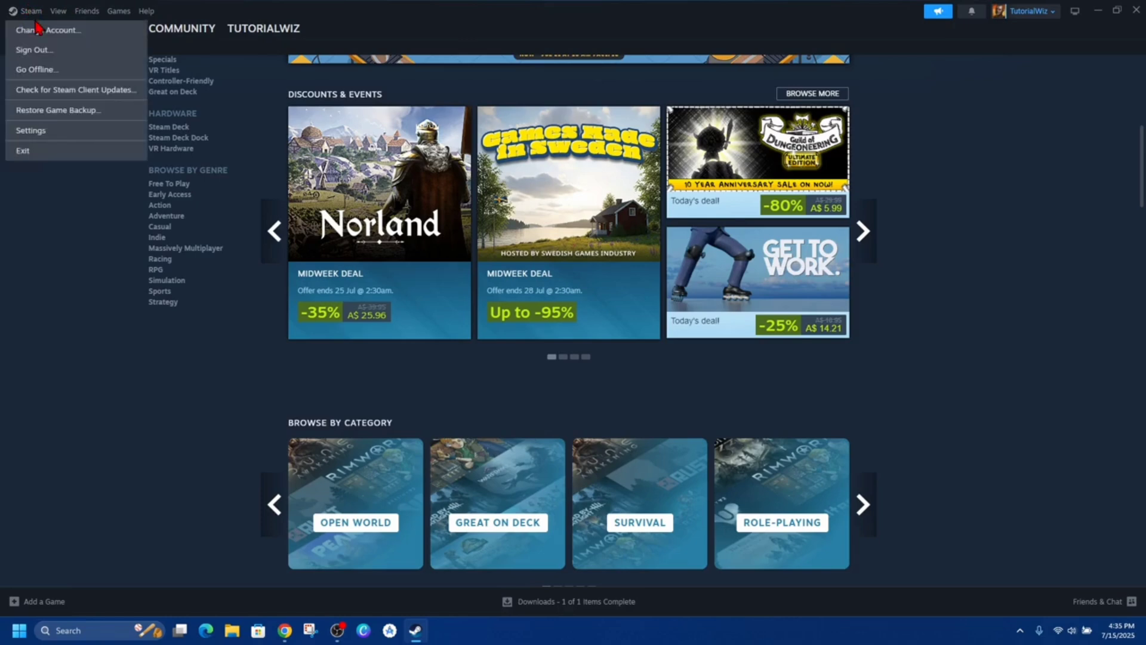
Choose Restore Game Backup... to open the Restore From Backup dialog
left_click(60, 110)
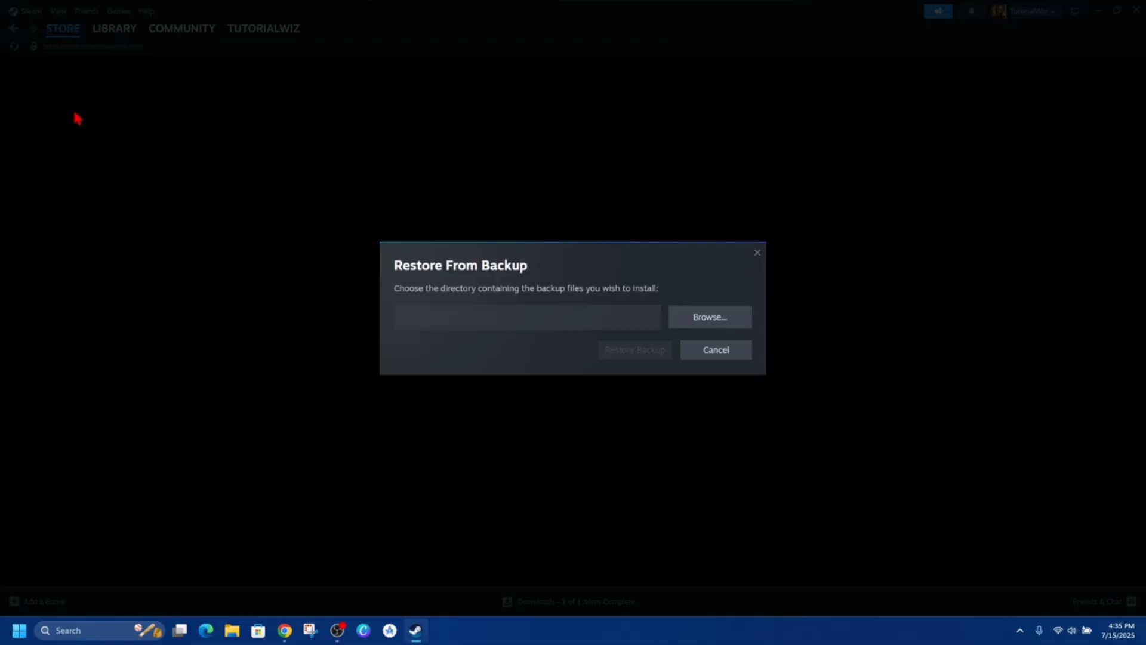
mouse_move(502, 276)
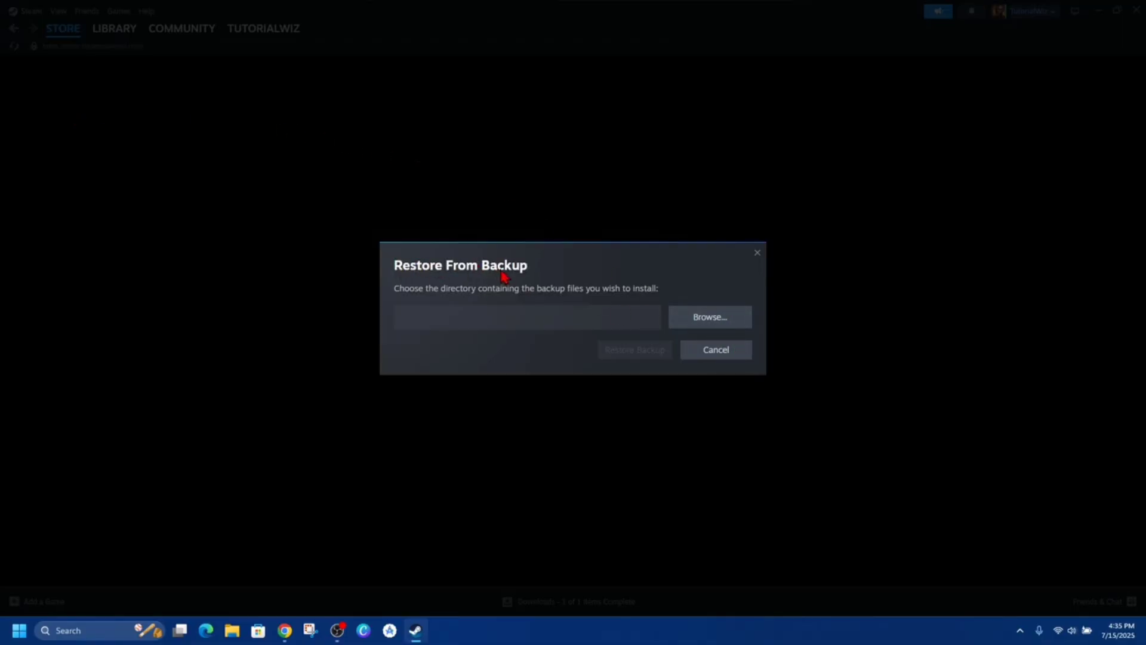
mouse_move(610, 298)
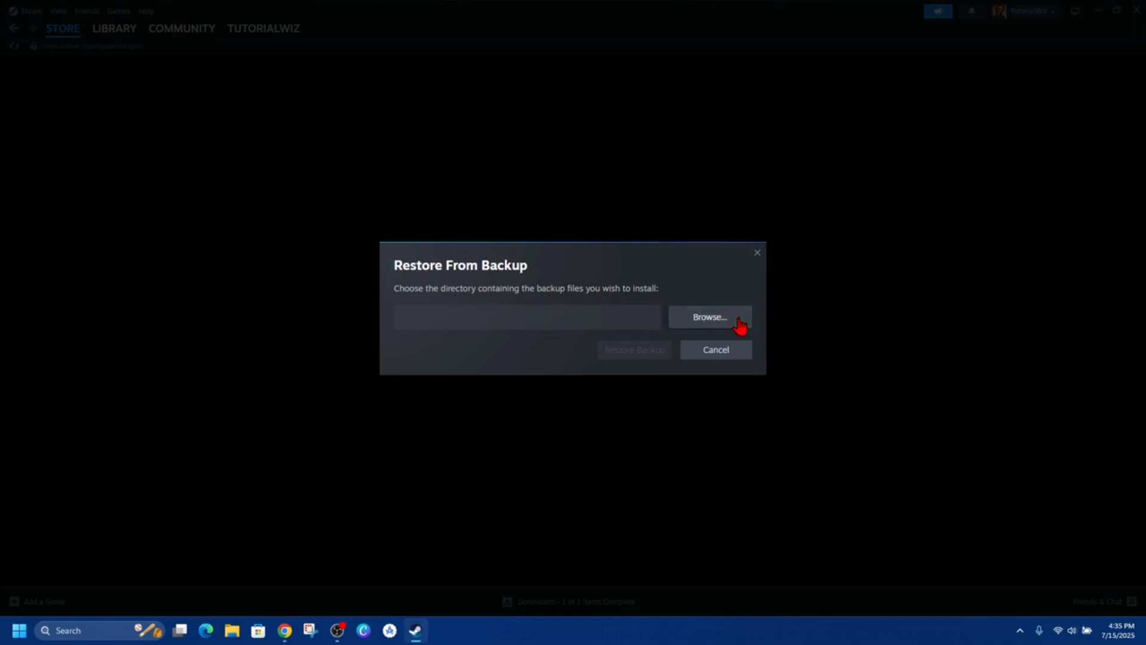
Restore RISK Global Domination from its backup folder, then view Storage settings showing 1.59 GB
left_click(709, 316)
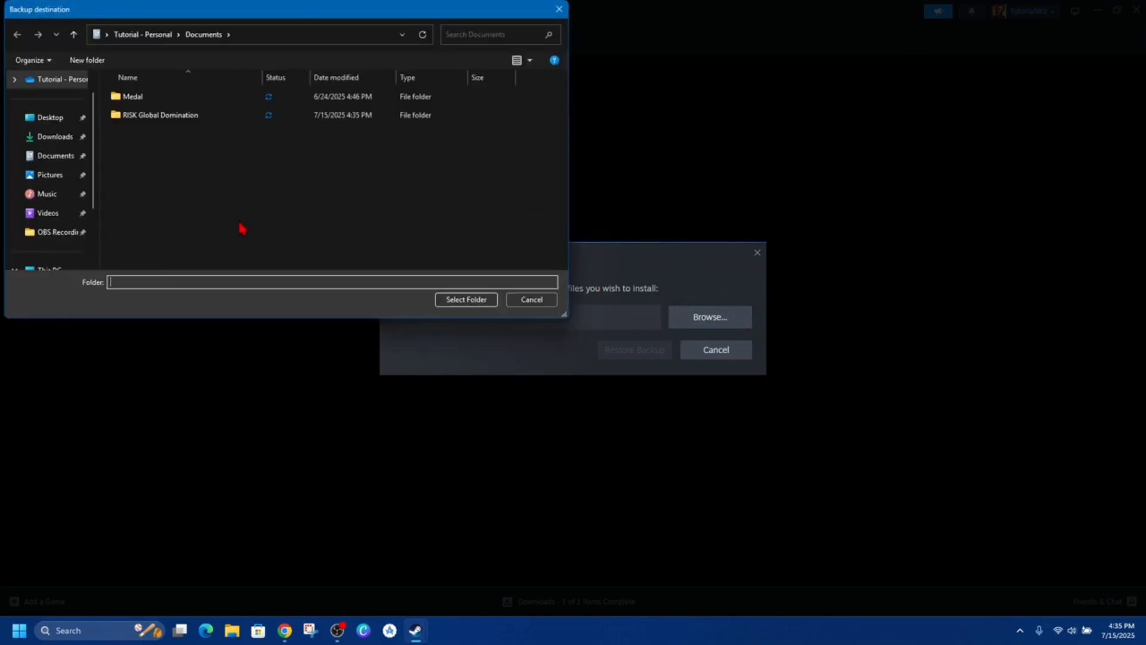
left_click(158, 114)
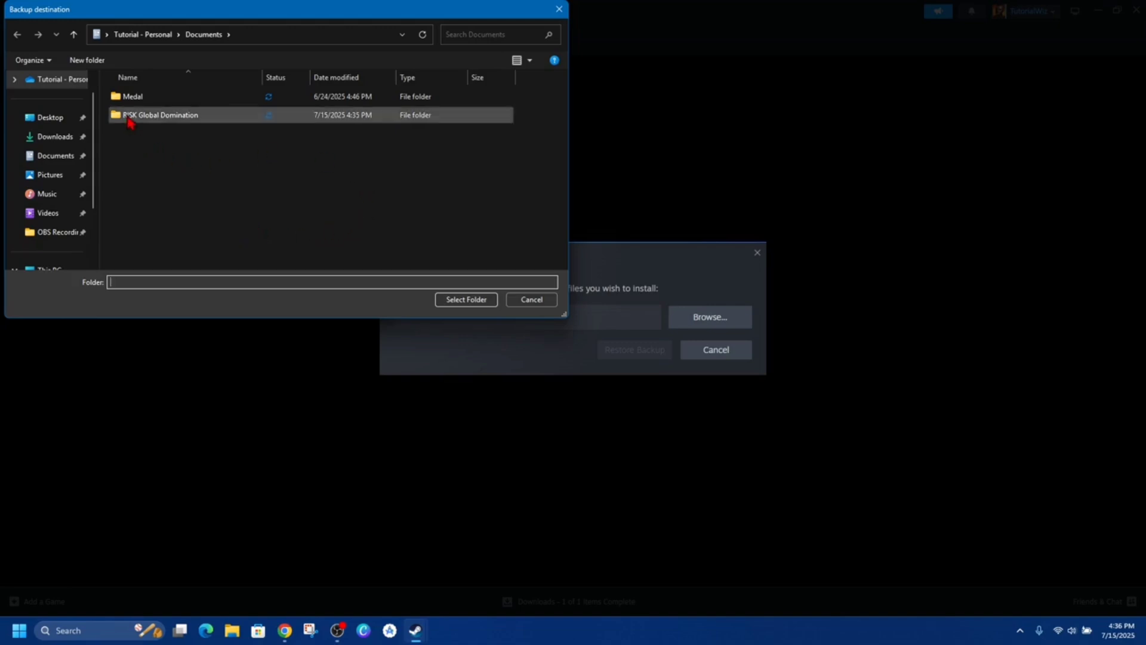
left_click(159, 115)
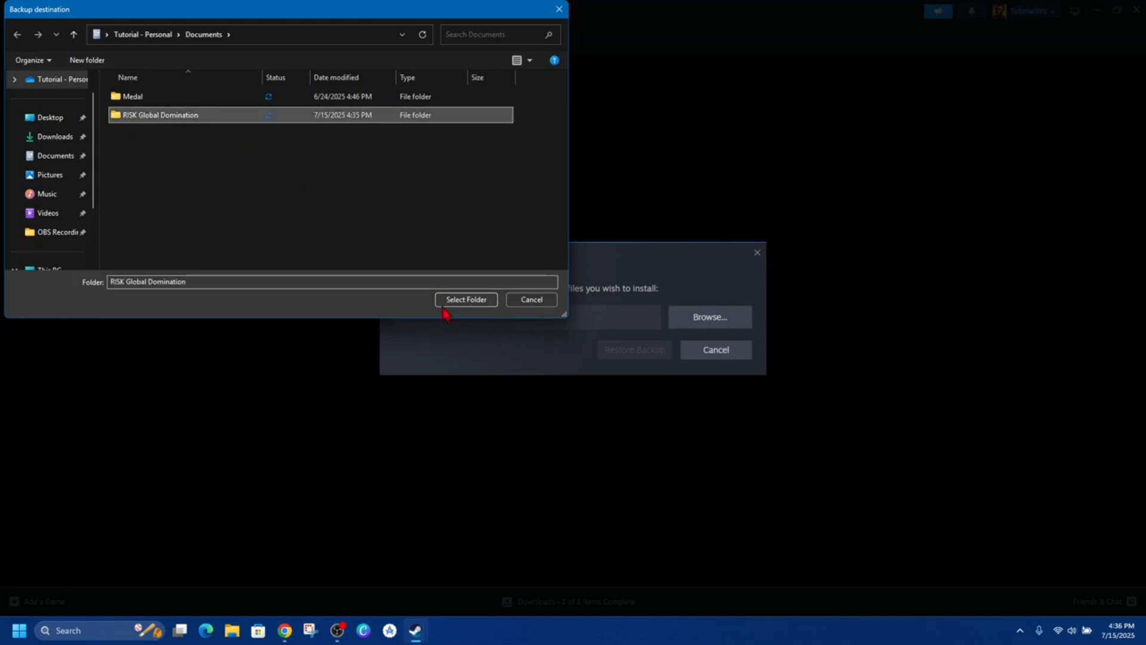
left_click(465, 299)
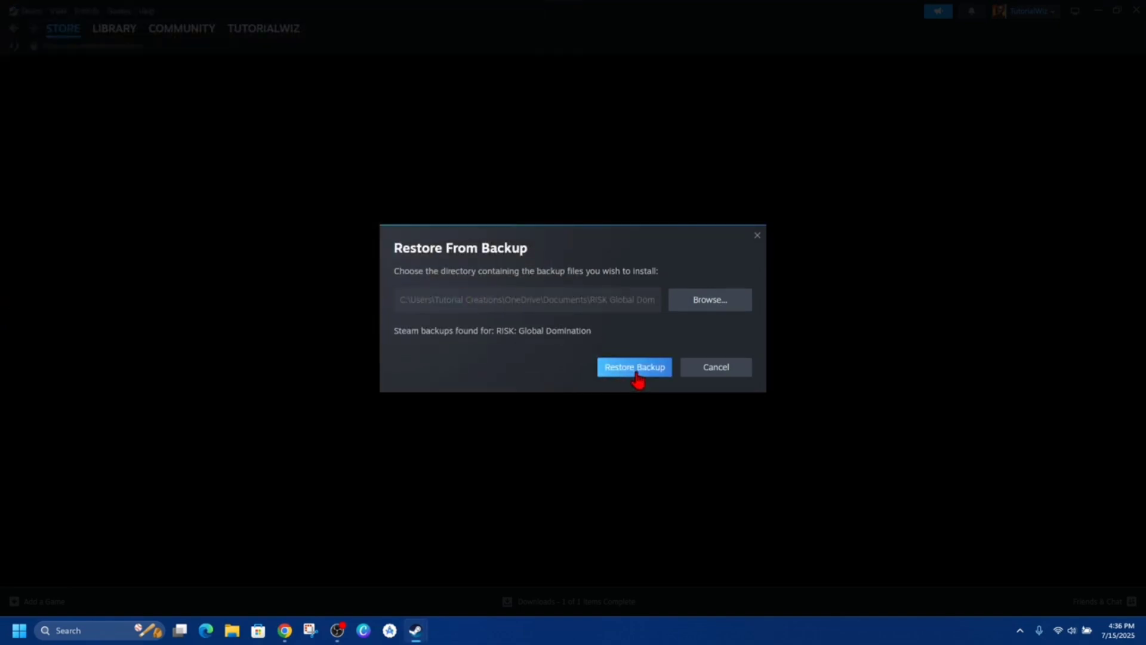
left_click(633, 367)
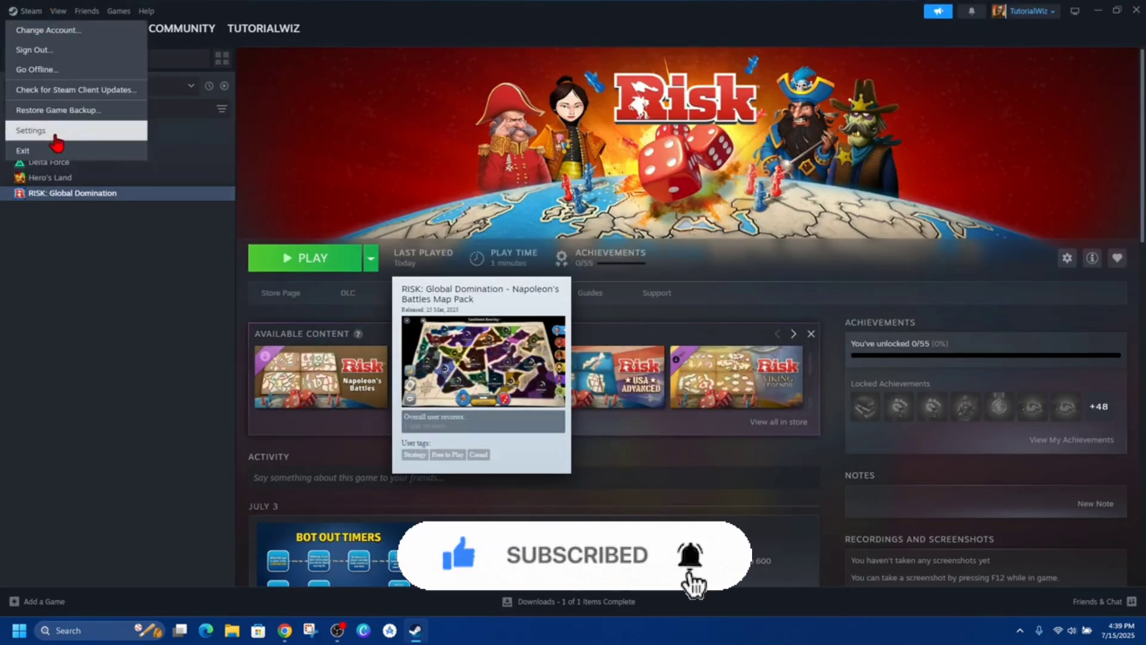
left_click(30, 130)
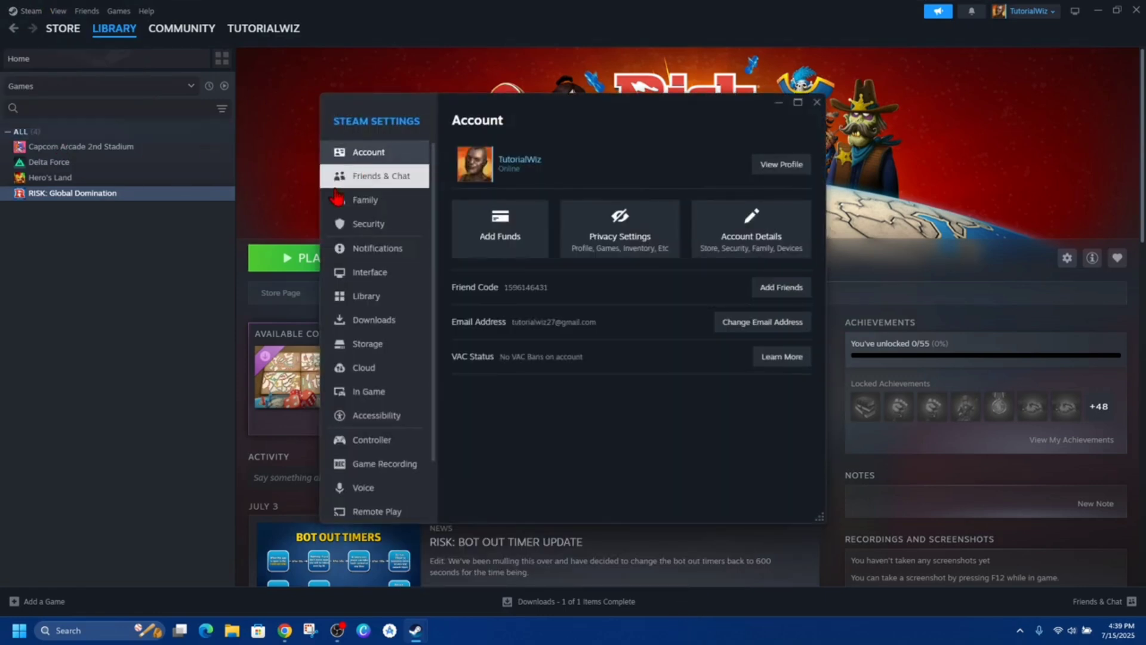
left_click(368, 344)
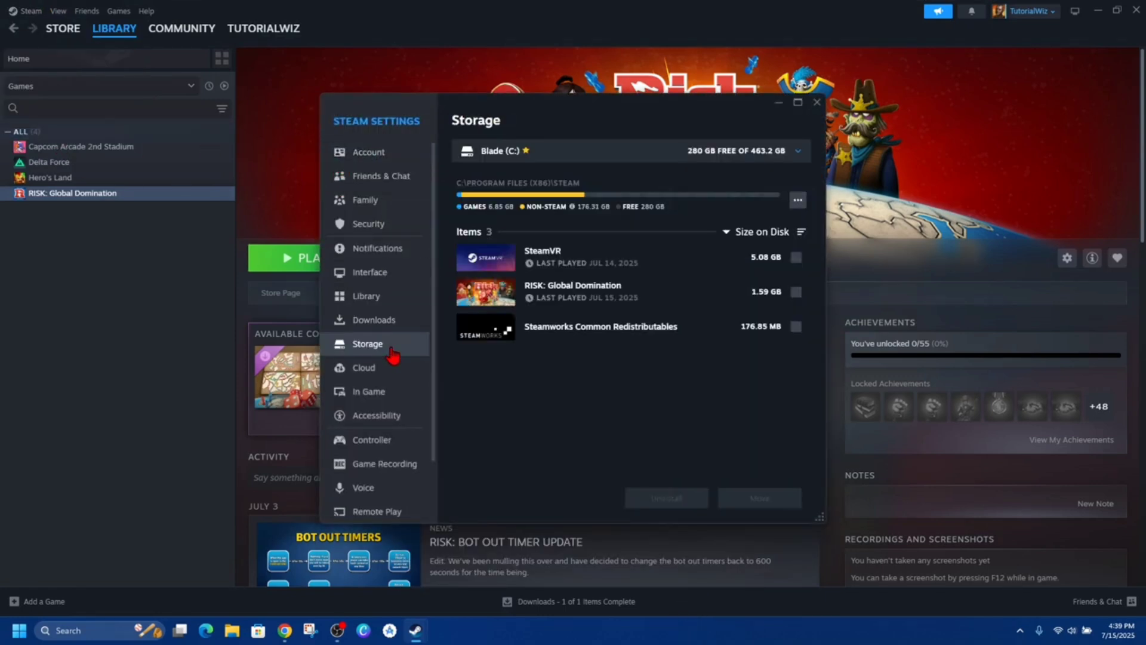